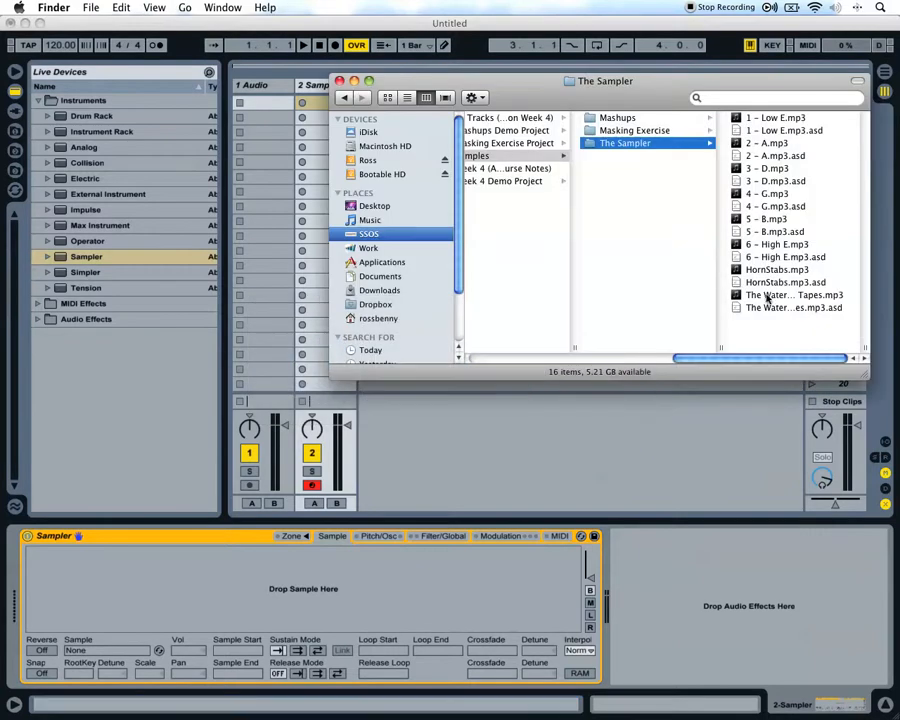
Load The Watergate Tapes mp3 from the Sampler folder into Live's empty Sampler
double_click(794, 296)
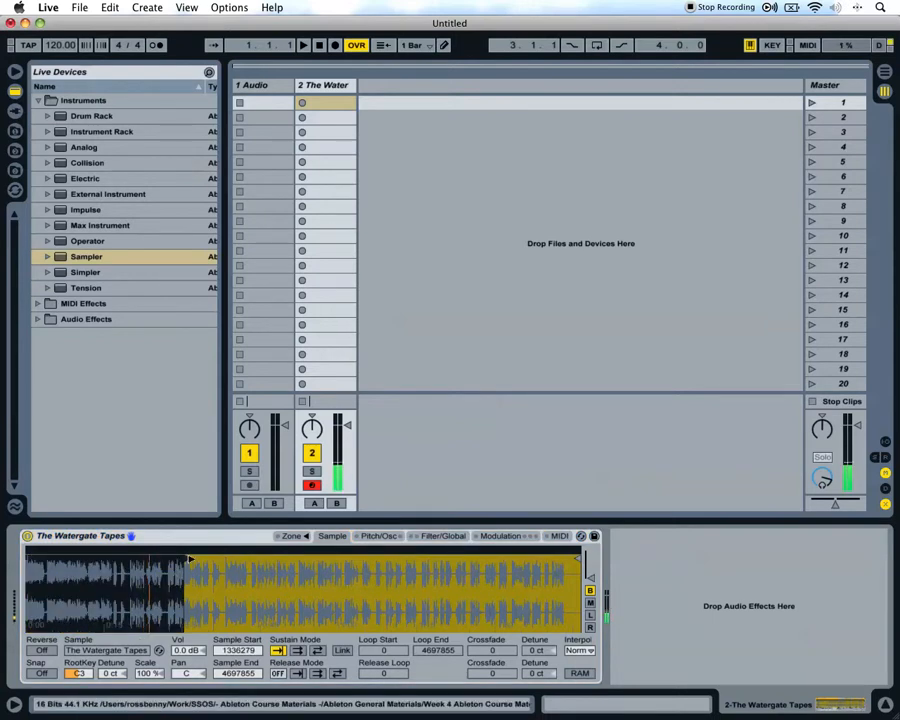
Move the Sample Start and End markers to isolate the 'I am not a crook' phrase
drag(190, 570, 440, 570)
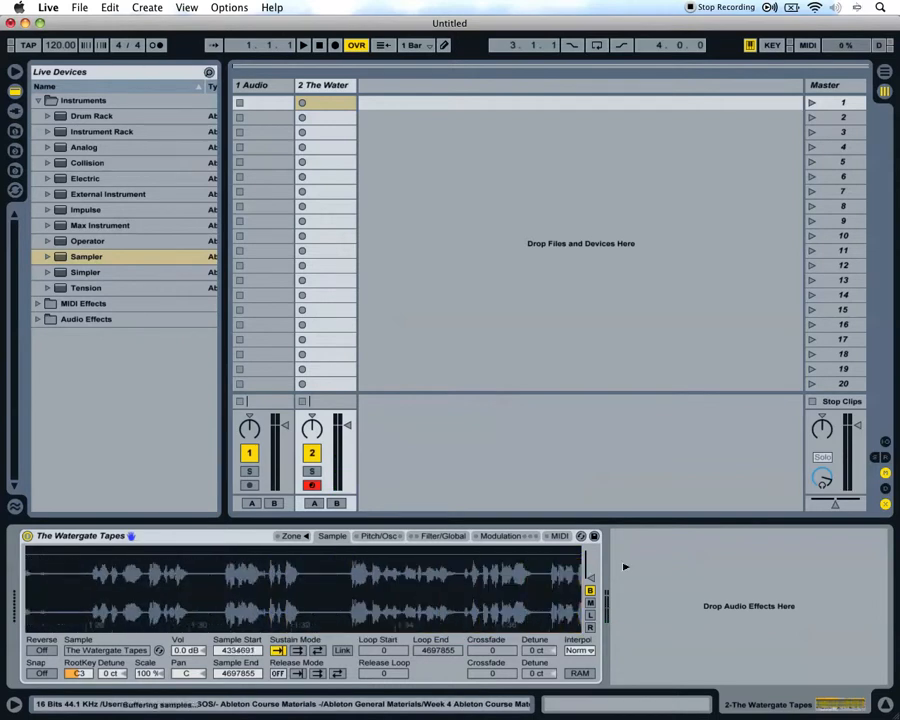
drag(290, 590, 584, 590)
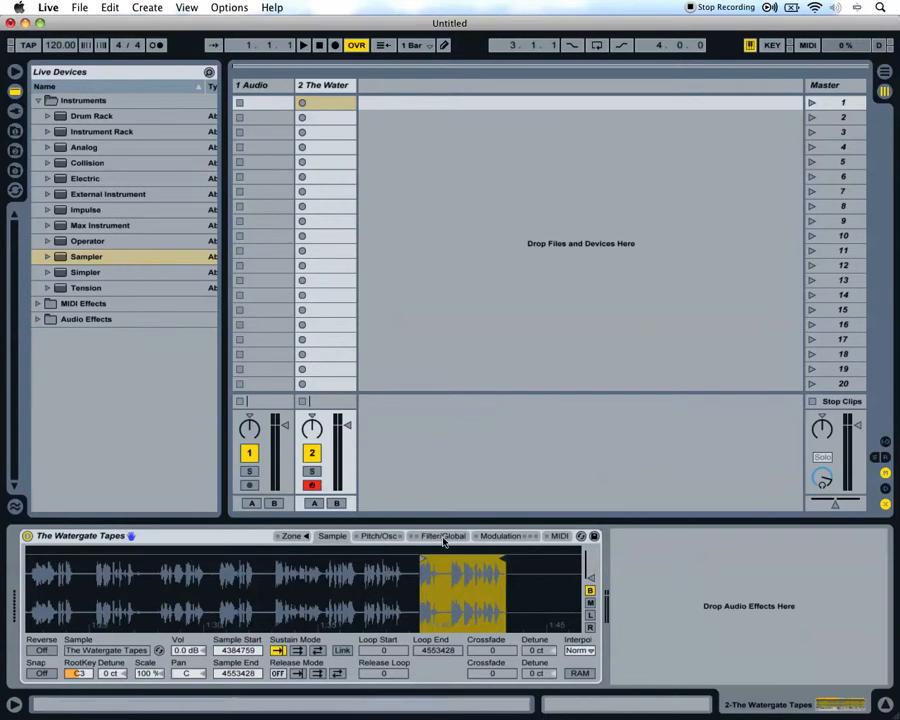
Set the volume envelope's Loop mode to Trigger in Filter/Global so the phrase plays as a one-shot
click(444, 536)
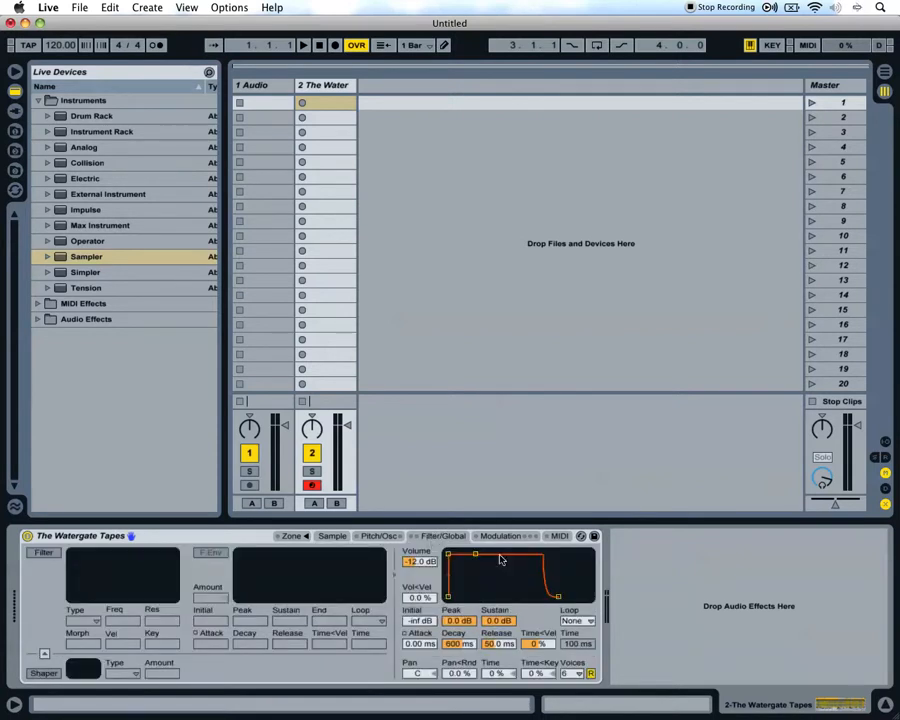
click(576, 620)
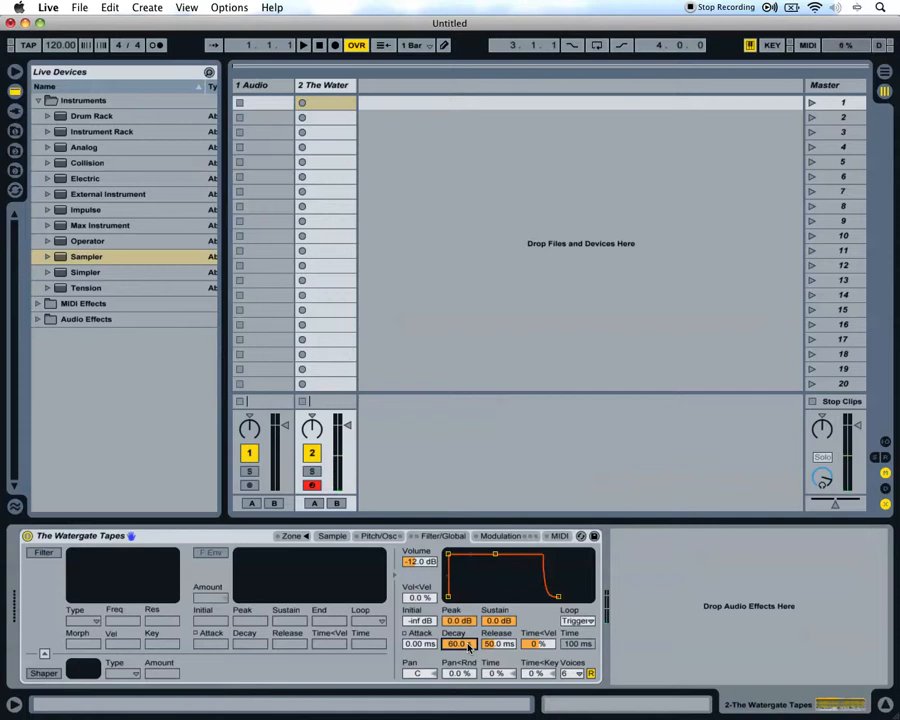
mouse_move(422, 690)
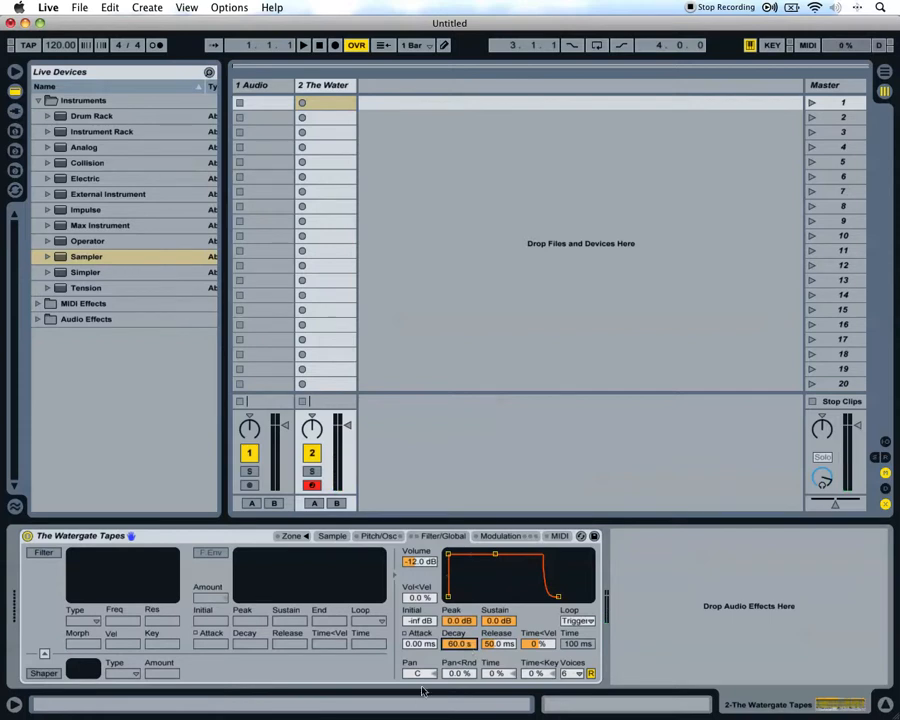
mouse_move(454, 510)
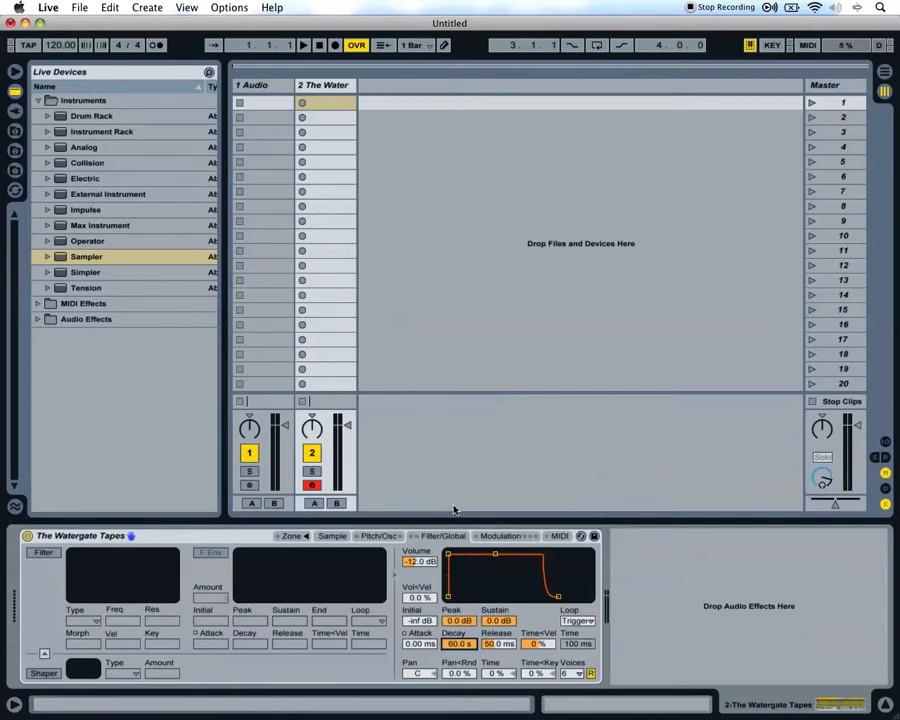
mouse_move(490, 504)
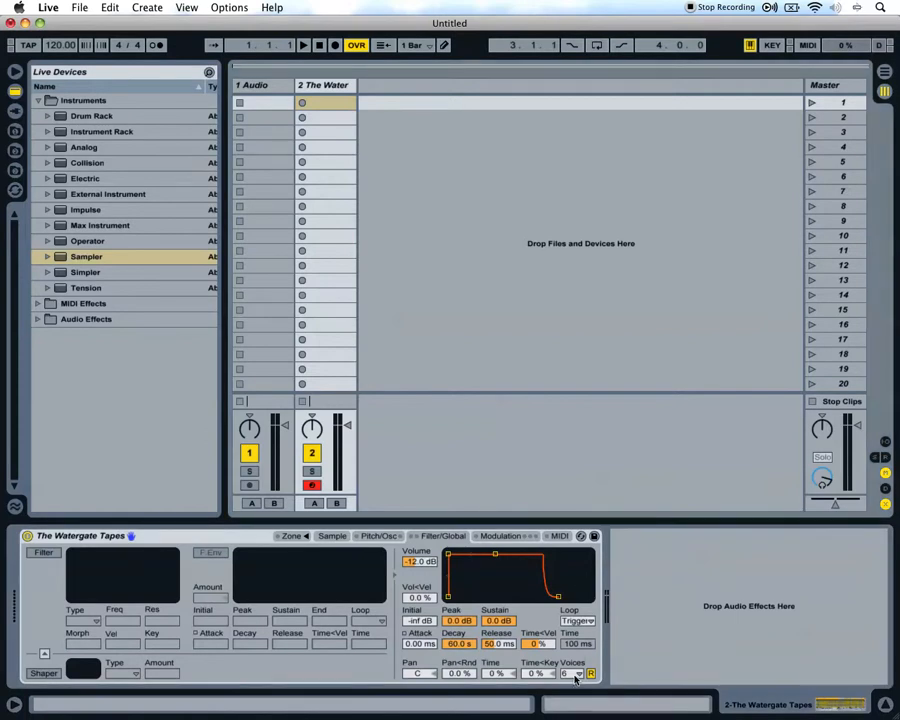
Limit the Sampler to 1 voice, then return to the Sample view of the trimmed waveform
click(568, 672)
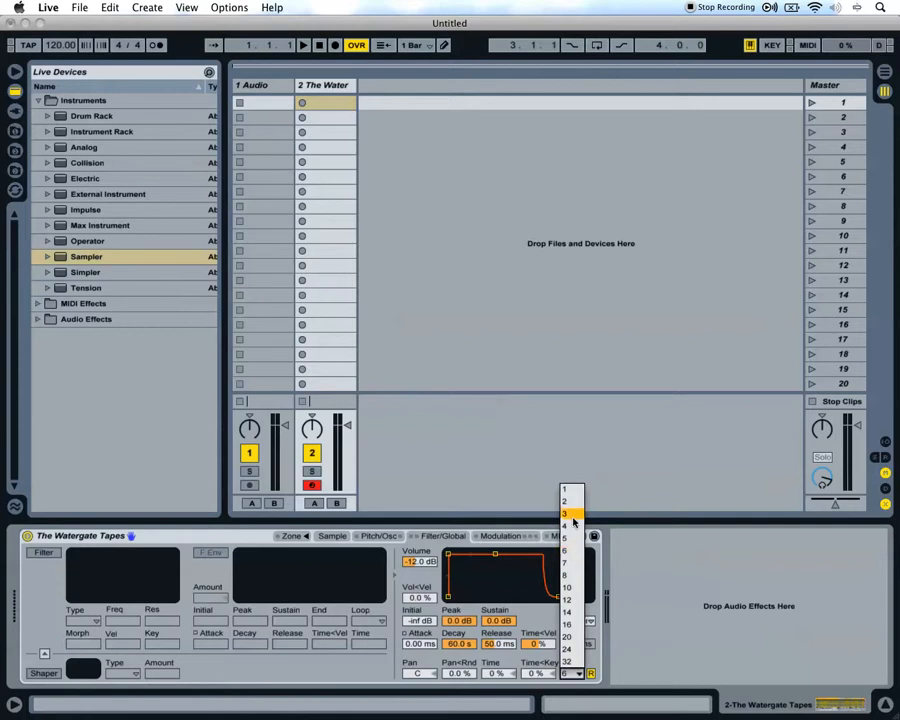
click(572, 512)
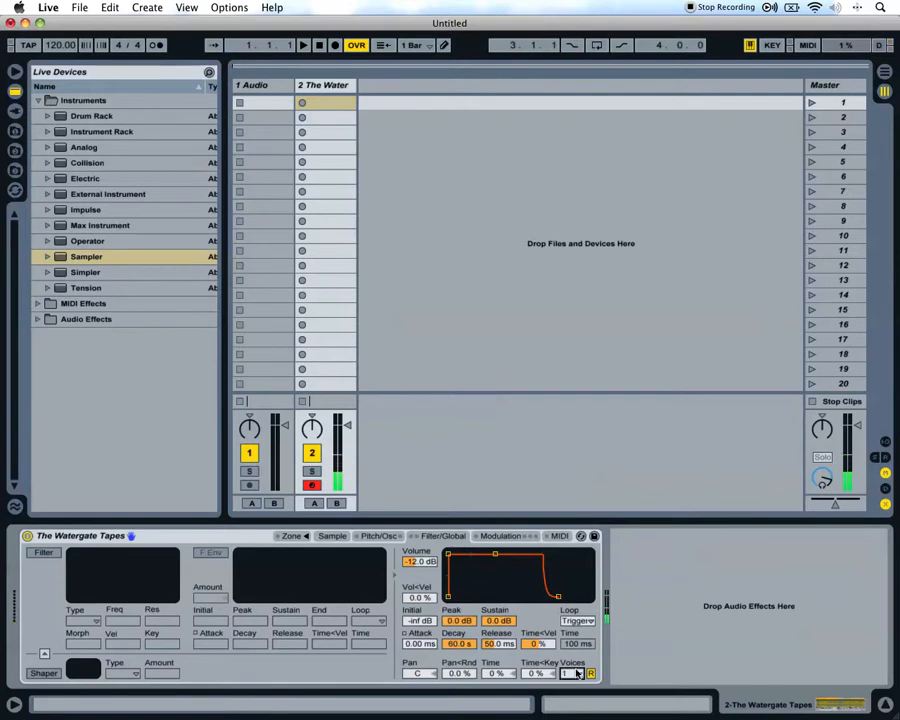
click(576, 672)
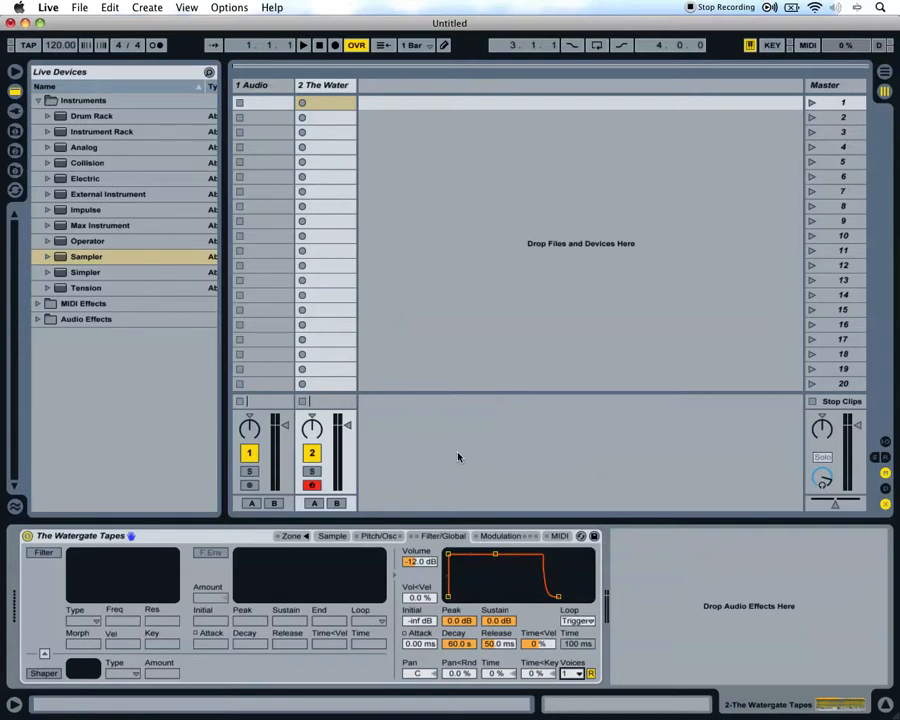
click(332, 536)
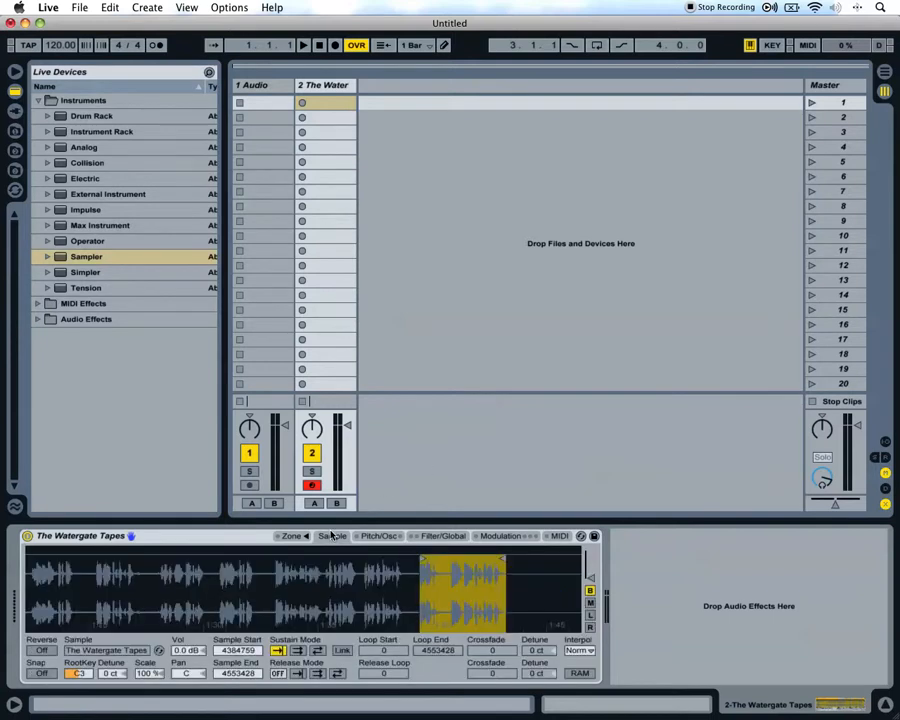